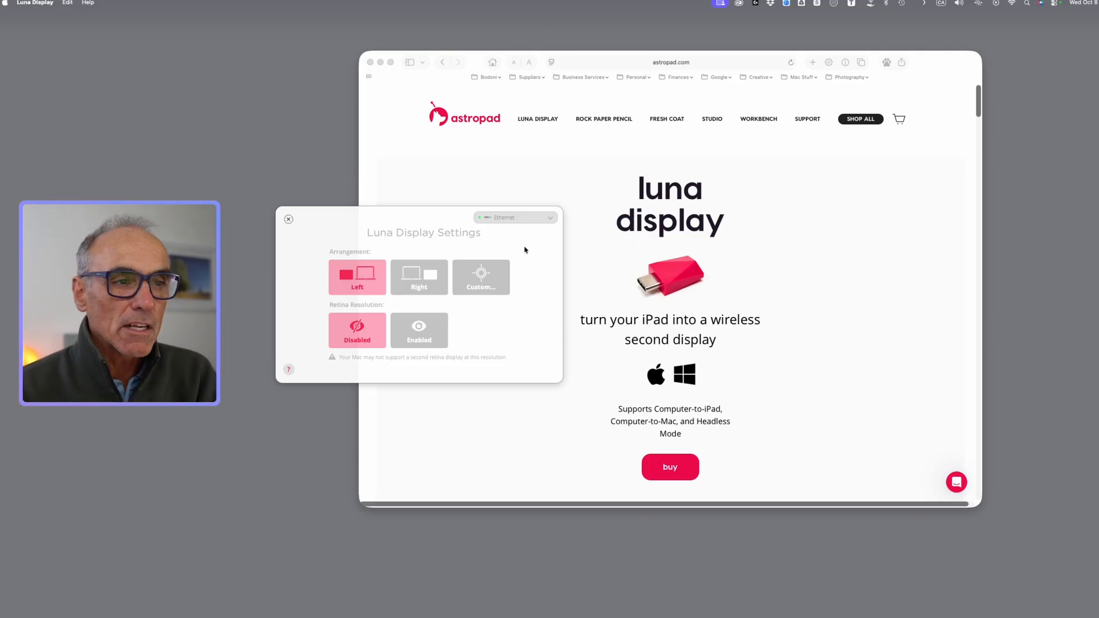
pyautogui.moveTo(563, 145)
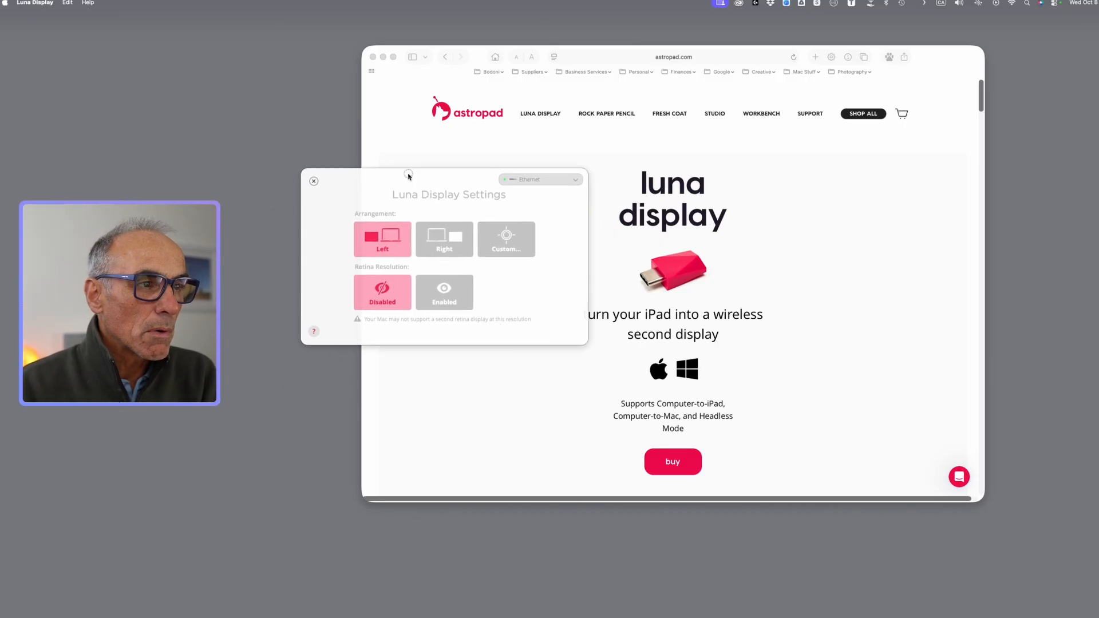
# Switch Retina Resolution to Enabled and confirm Enable Retina in the warning alert.
pyautogui.moveTo(409, 175); pyautogui.dragTo(385, 217)
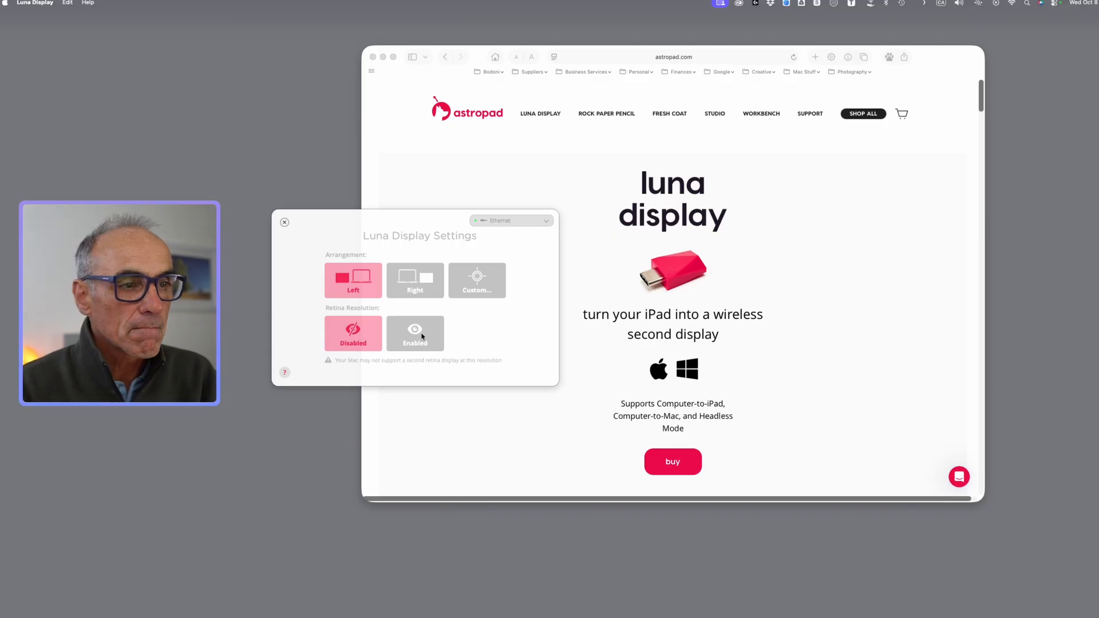
pyautogui.moveTo(1061, 262)
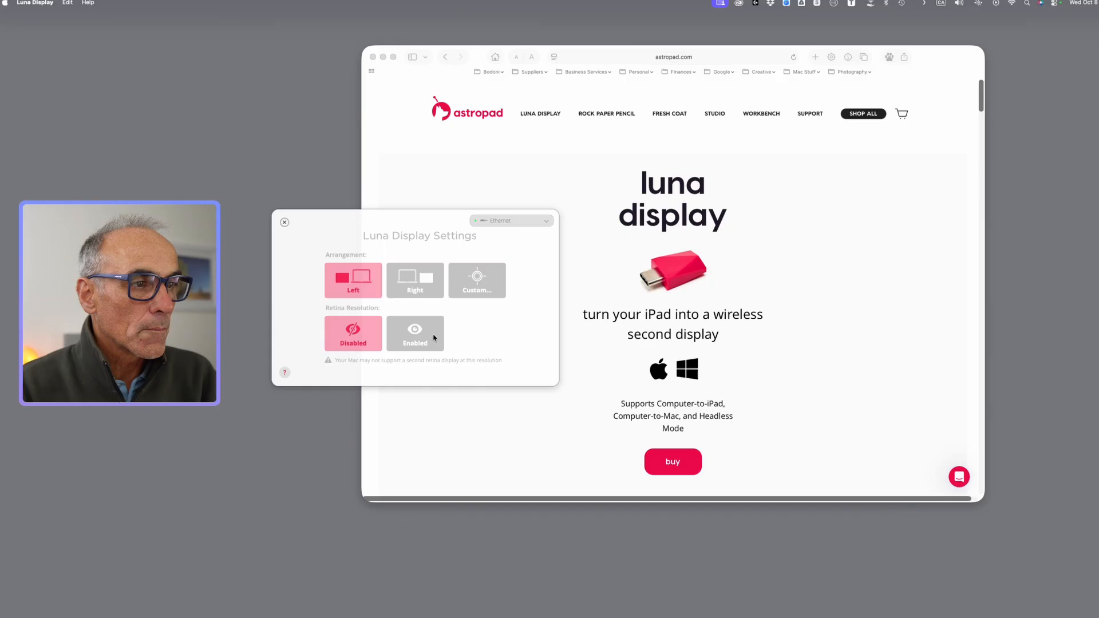
pyautogui.click(415, 333)
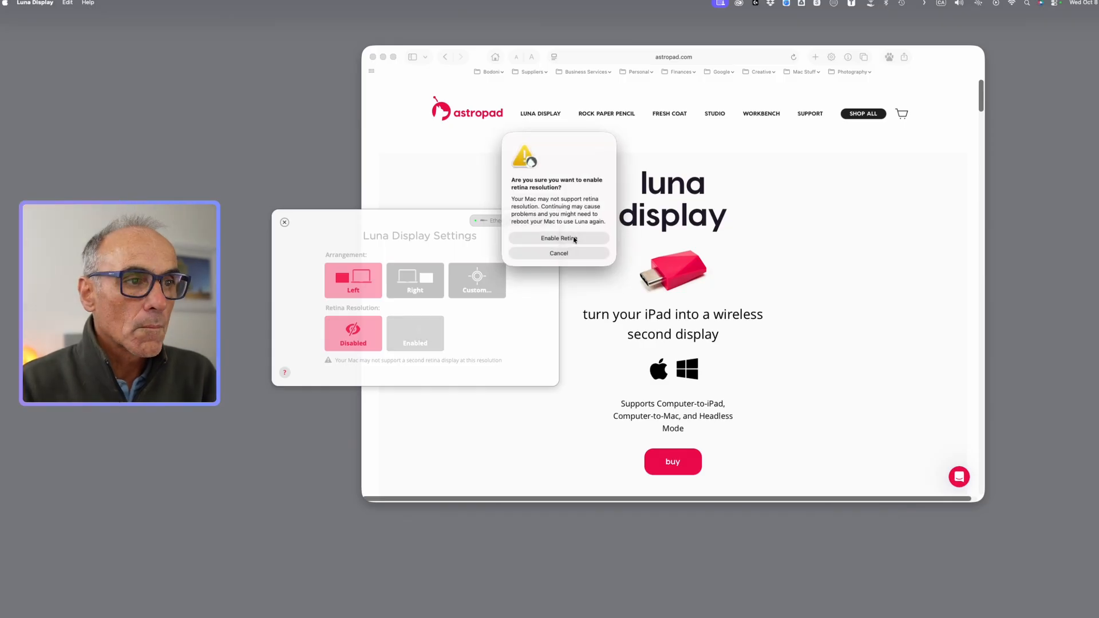
pyautogui.moveTo(531, 205)
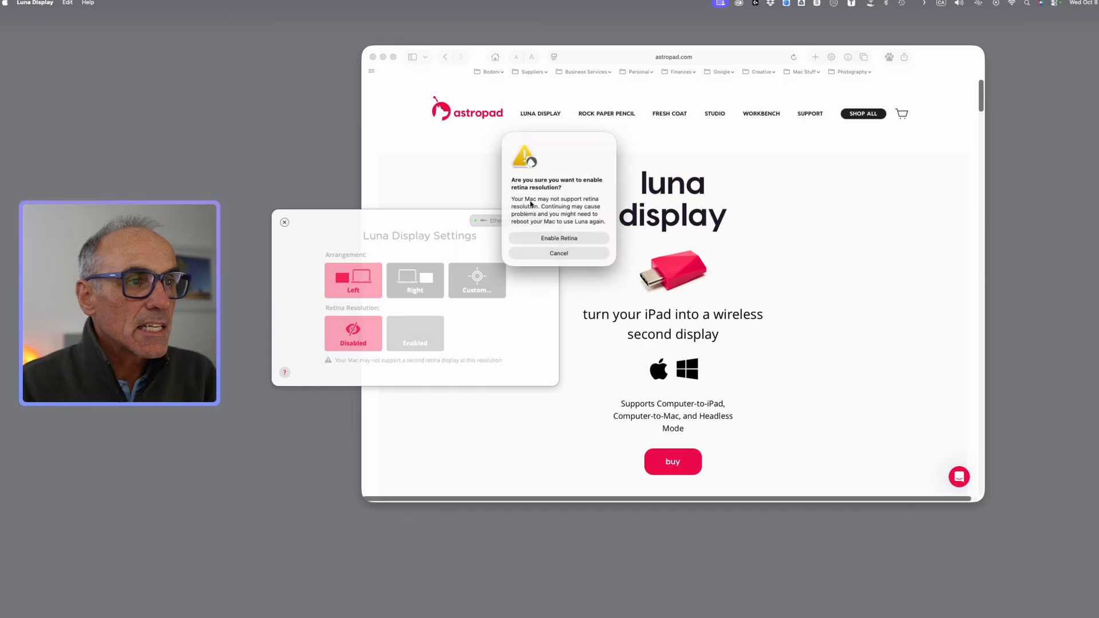
pyautogui.moveTo(578, 241)
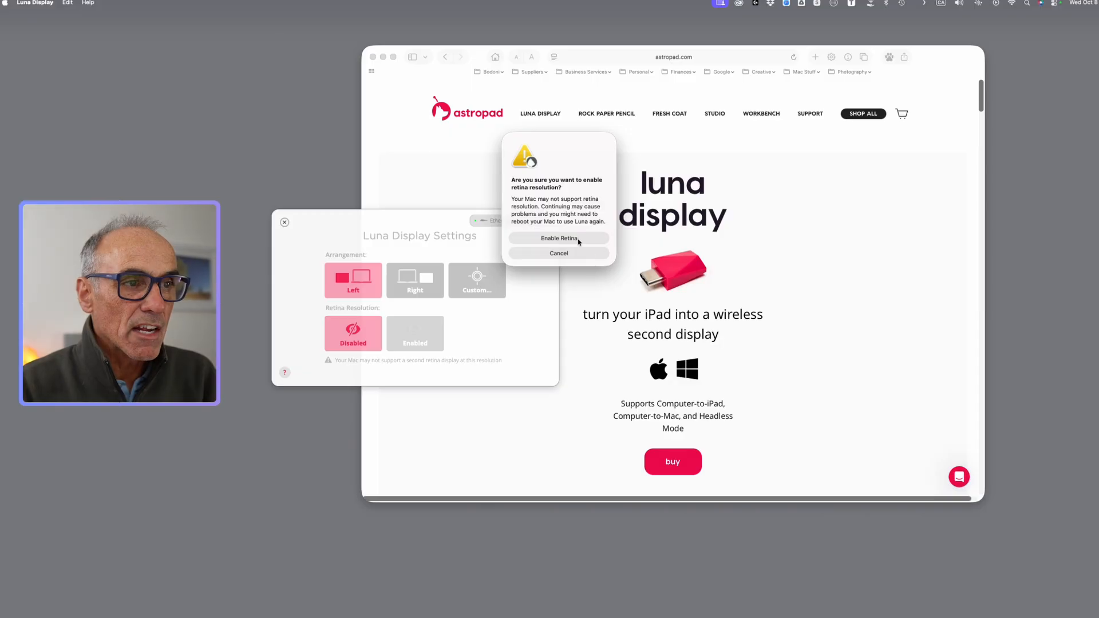
pyautogui.moveTo(584, 243)
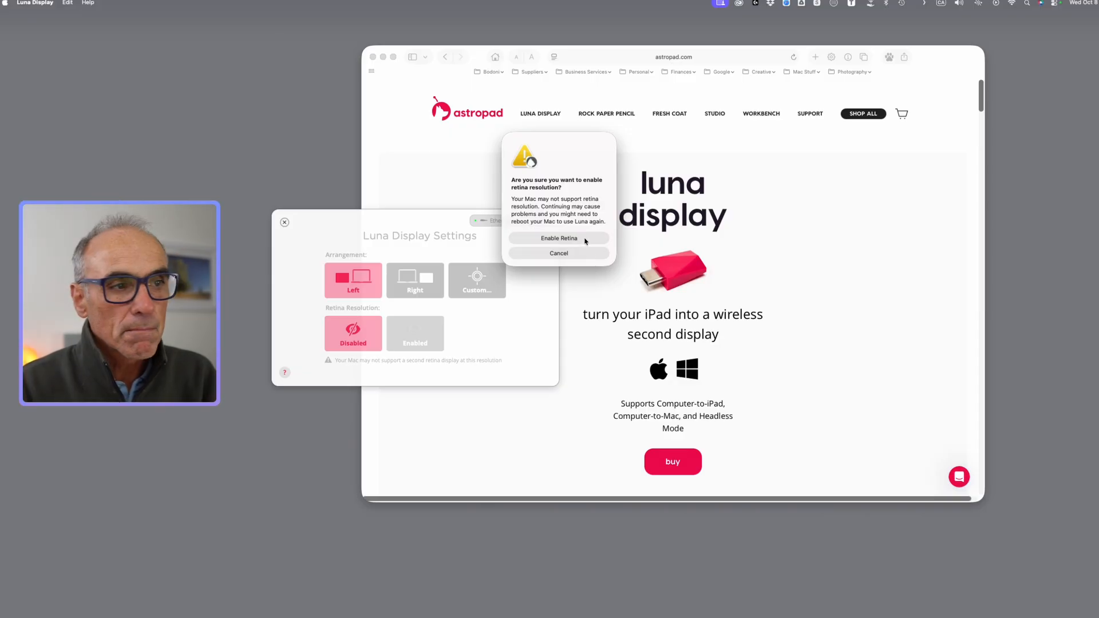
pyautogui.click(559, 238)
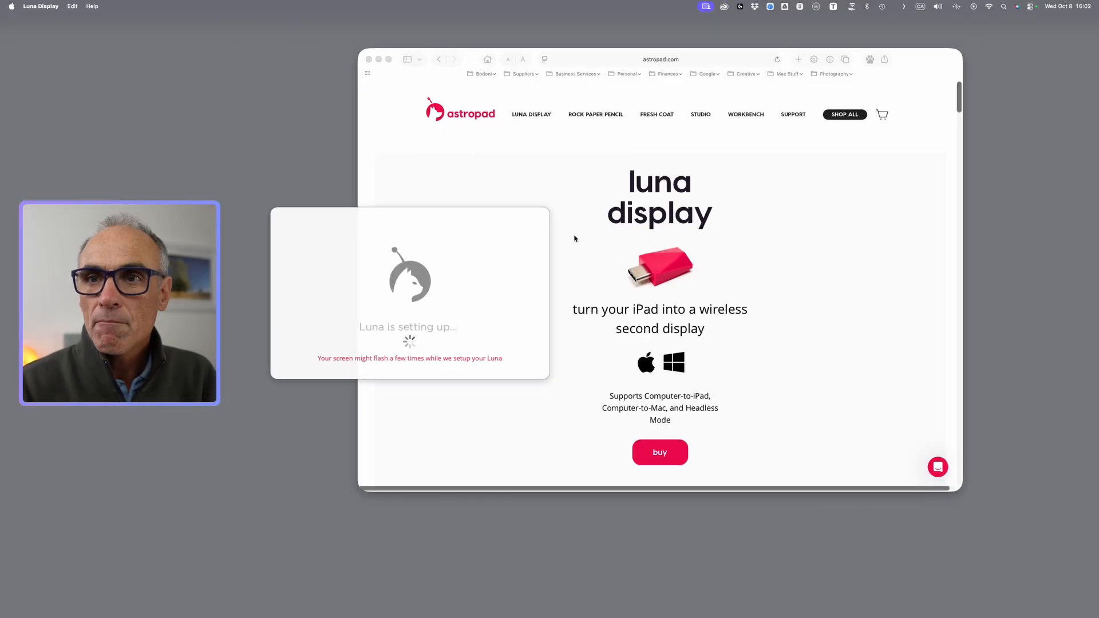